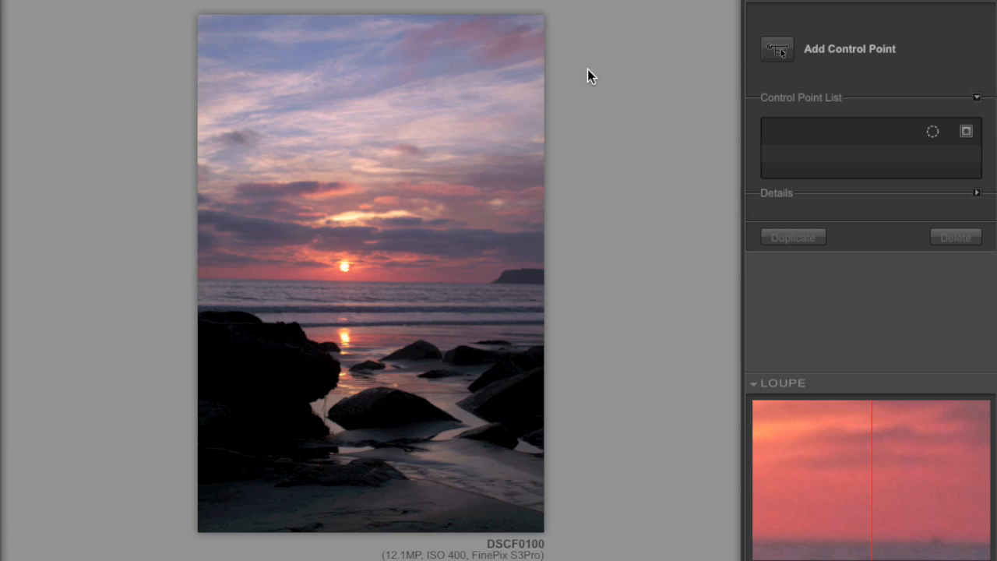
mouse_move(776, 49)
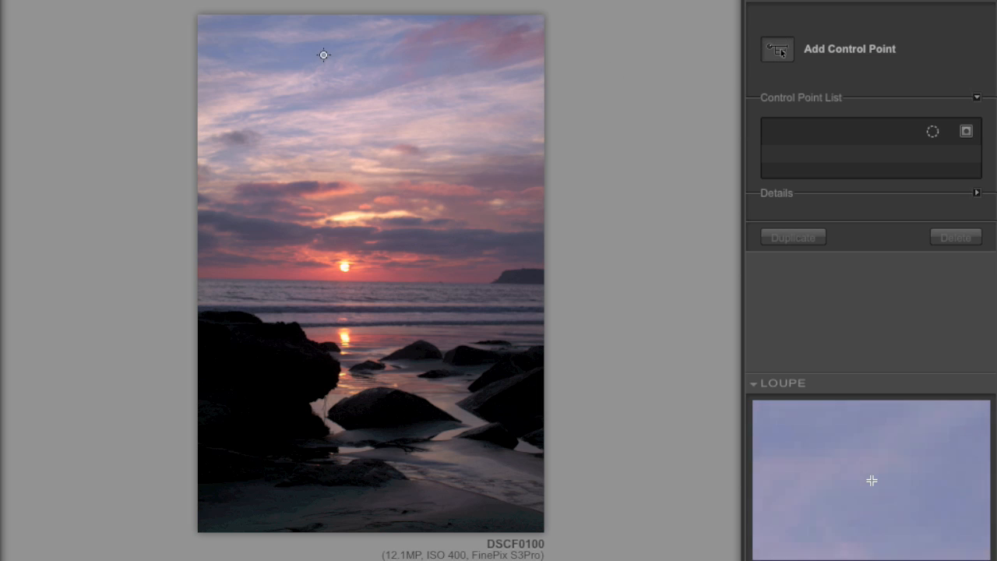
Place control point 1 on the blue sky, enlarge it to about 46%, and boost contrast and saturation
click(324, 56)
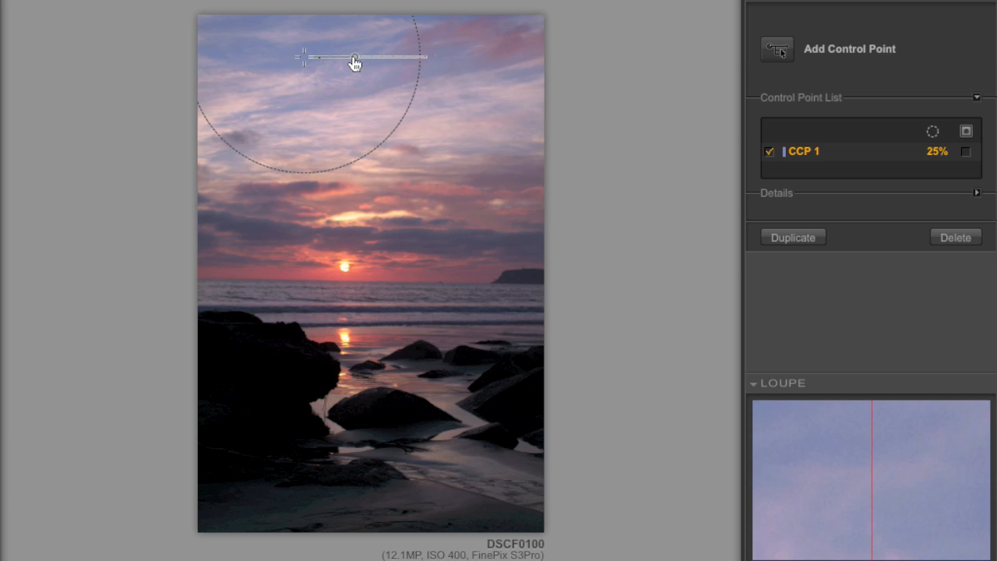
drag(355, 56, 372, 56)
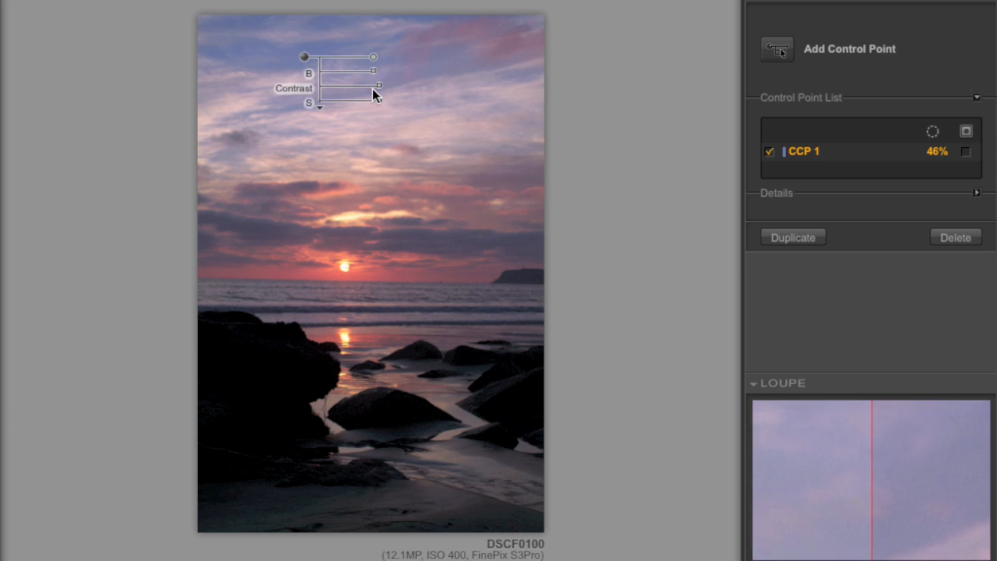
drag(377, 102, 385, 102)
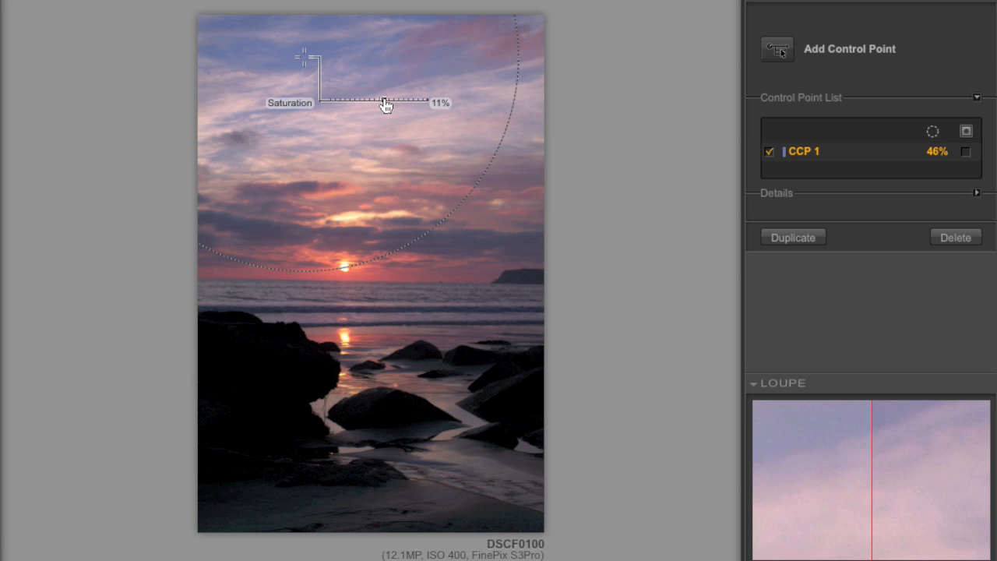
drag(386, 103, 397, 103)
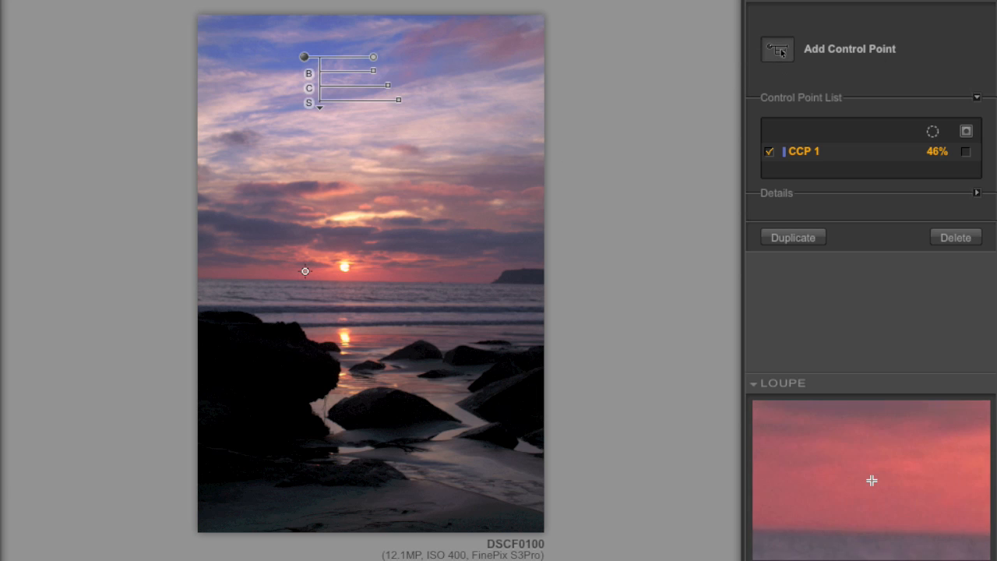
Place control point 2 on the sunset glow near the sun and adjust its brightness
click(305, 274)
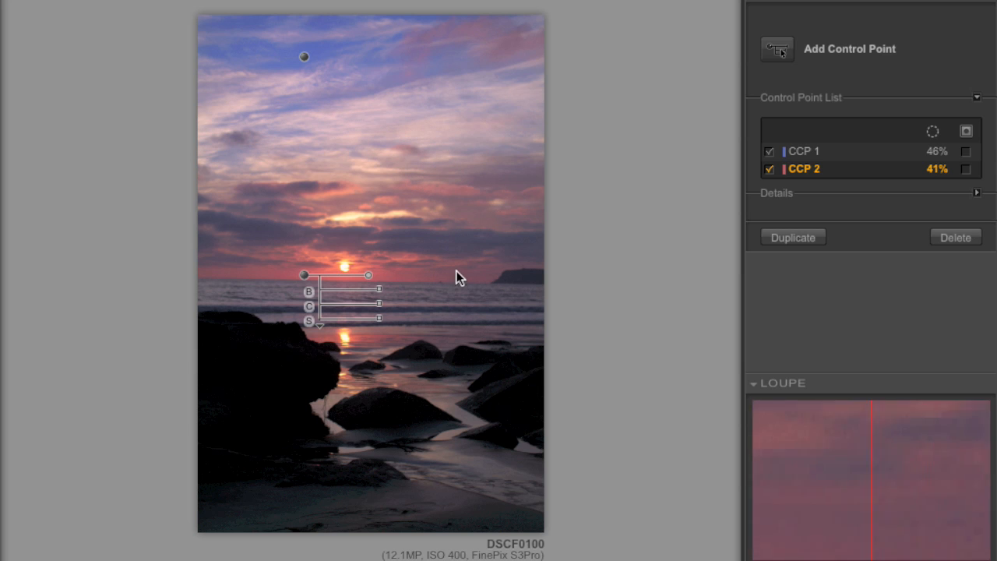
mouse_move(355, 304)
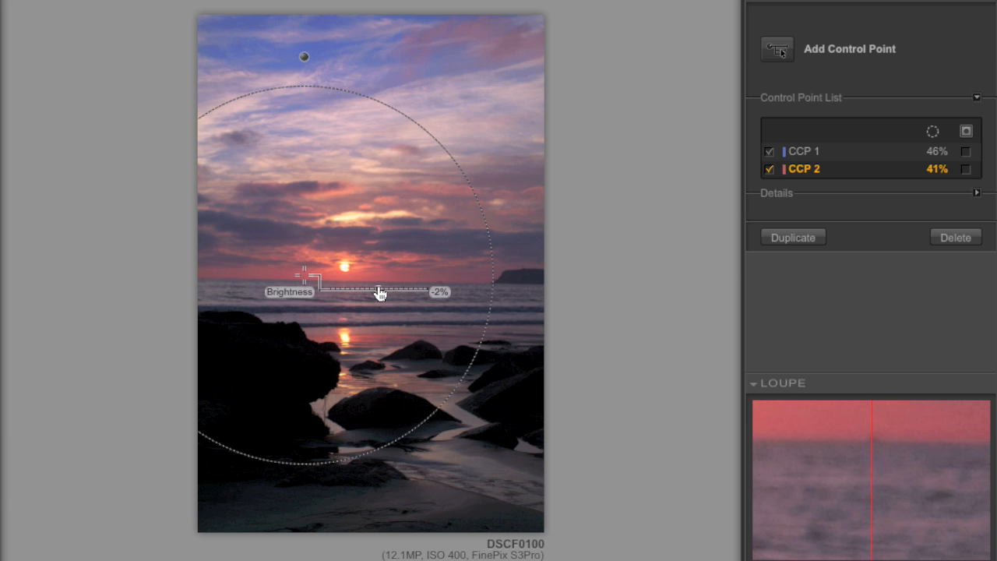
drag(382, 292, 373, 293)
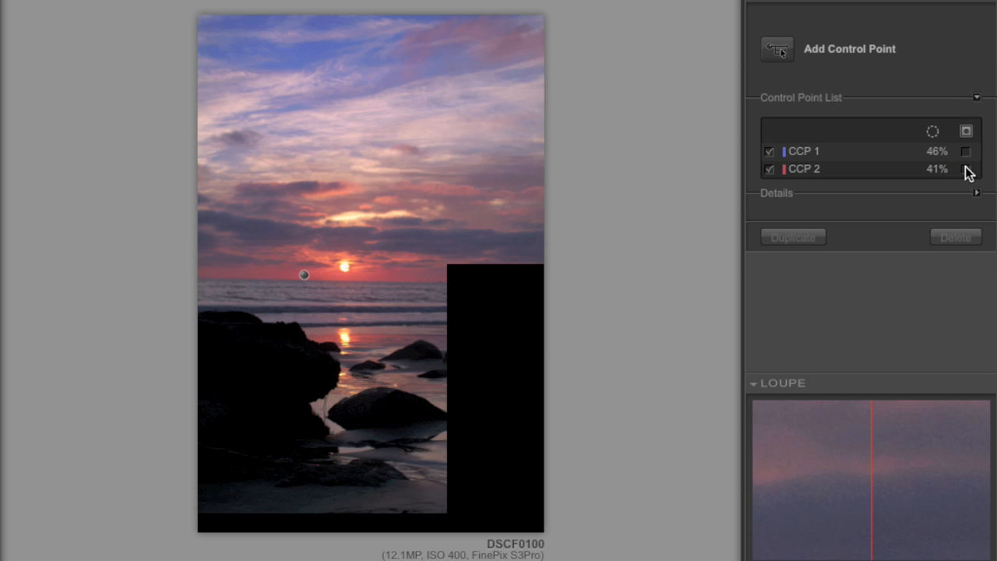
Show control point 2's selection as a grayscale mask revealing the lit sunset and horizon
click(966, 168)
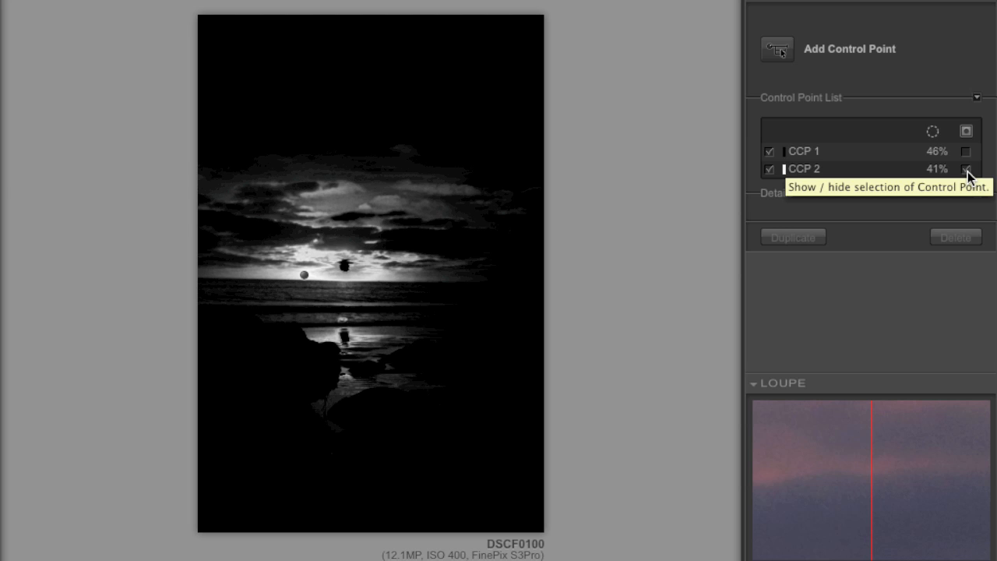